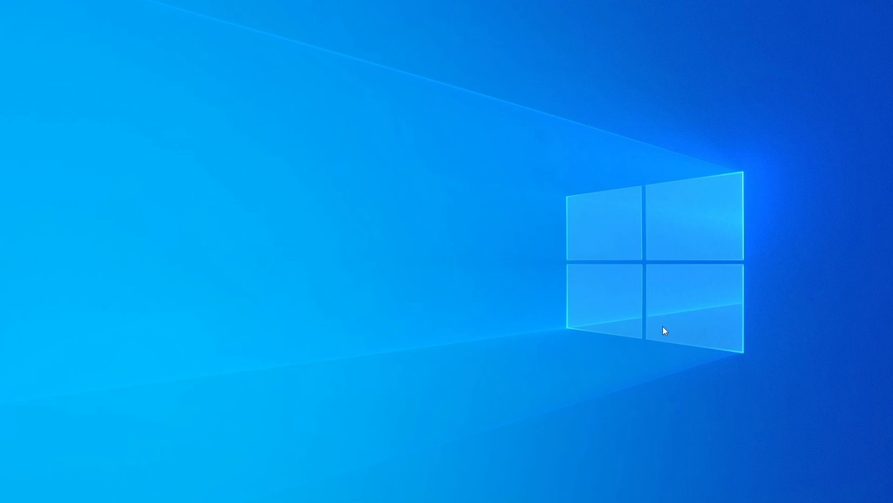
mouse_move(412, 416)
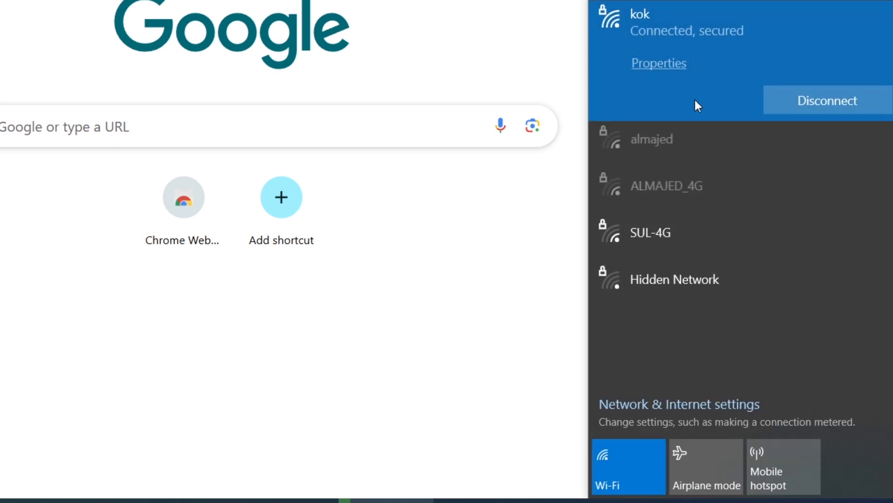
mouse_move(706, 55)
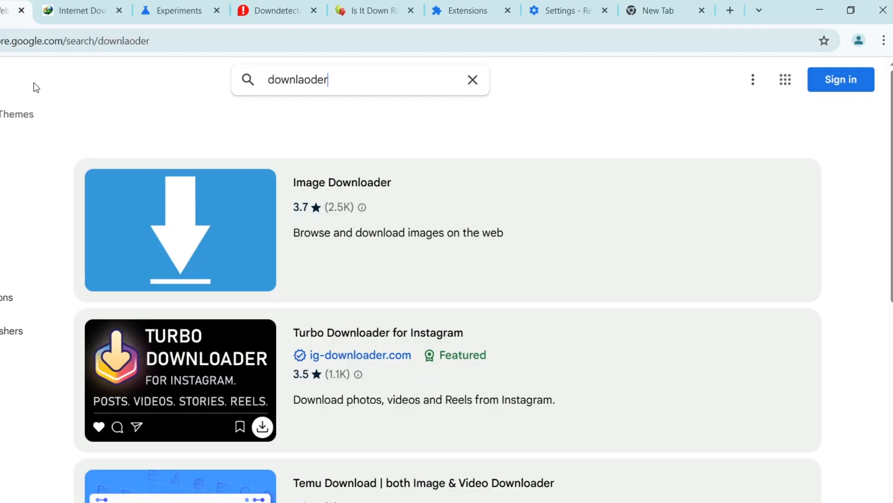
mouse_move(162, 101)
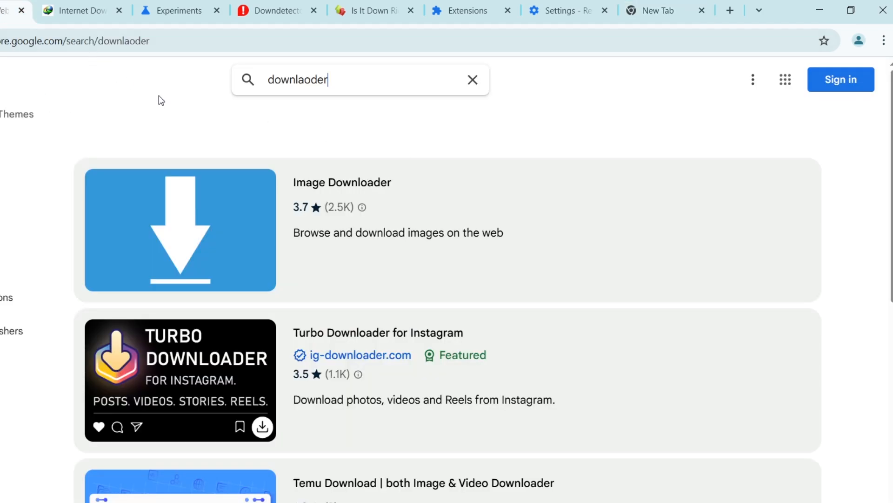
Reload the Chrome Web Store home page and scroll down to confirm it loads
scroll("down", 3)
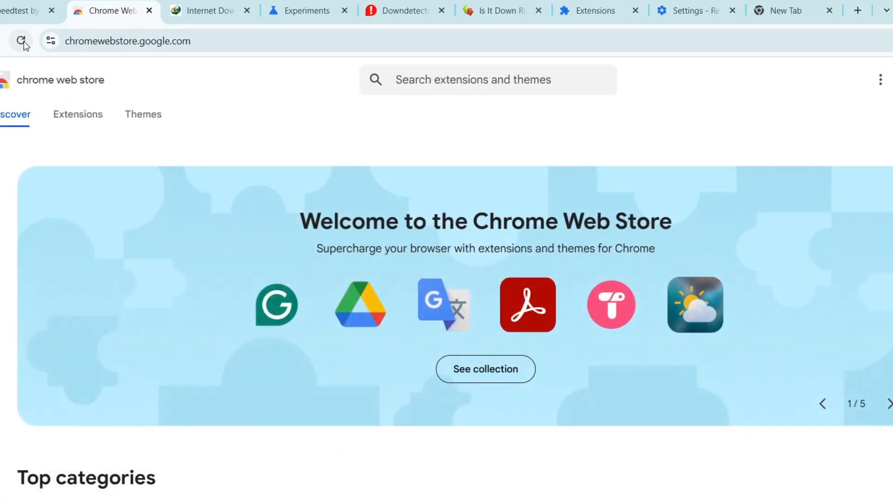
left_click(22, 41)
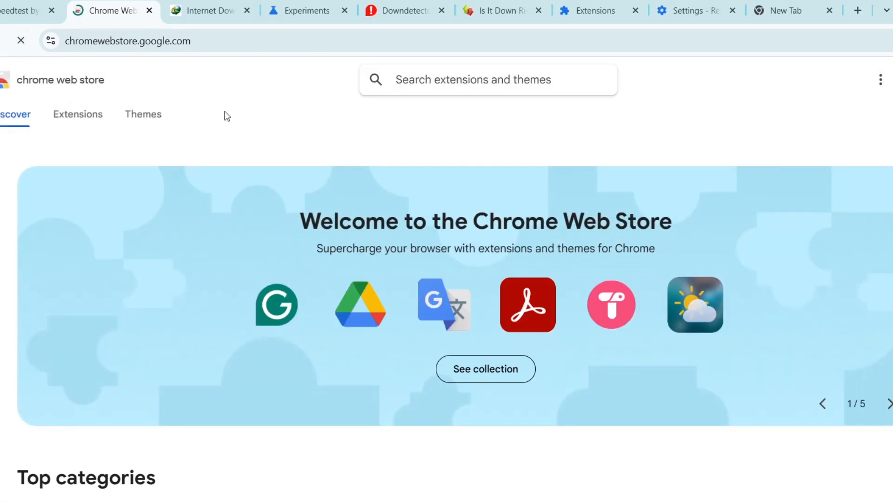
scroll("down", 3)
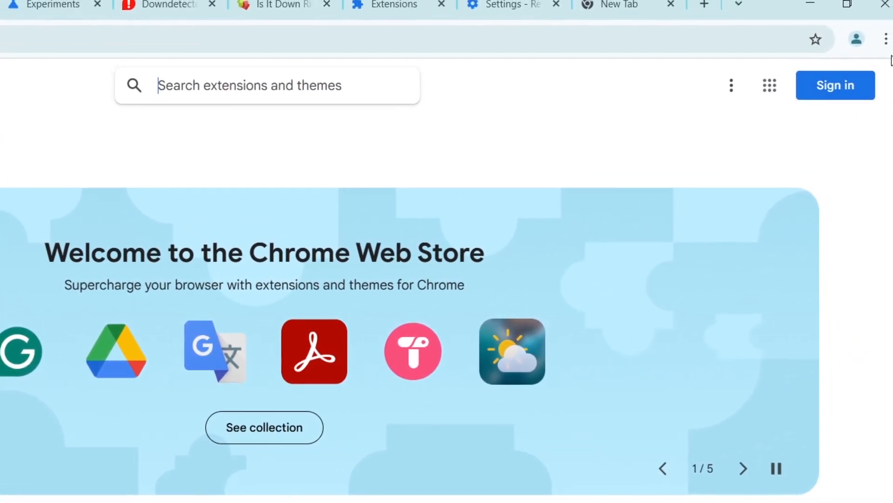
Delete all-time browsing history, cookies and cached images and files from Chrome settings
left_click(886, 38)
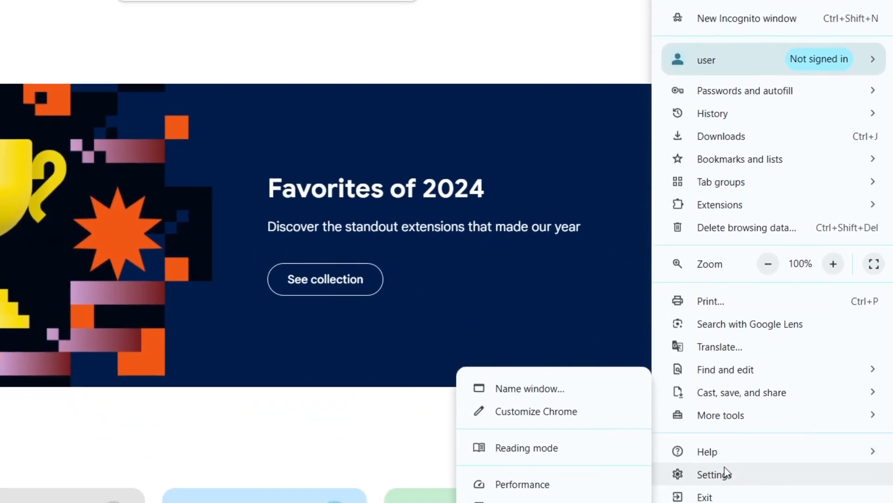
left_click(713, 473)
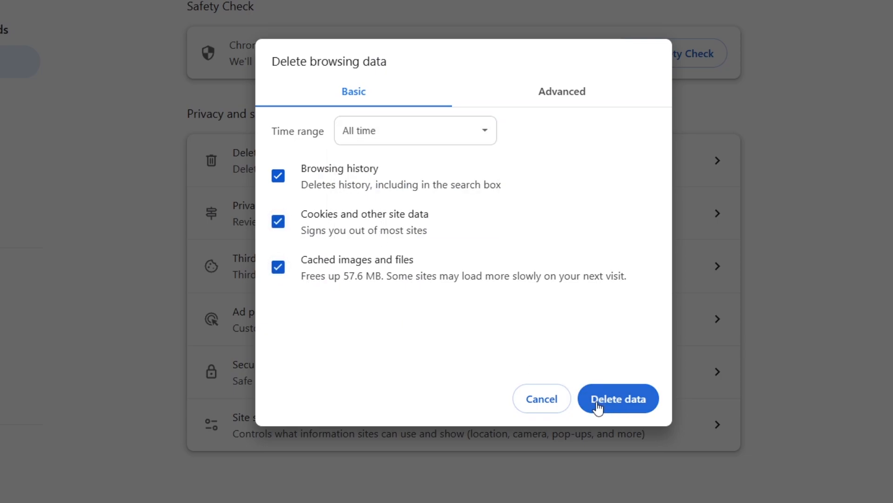
left_click(617, 399)
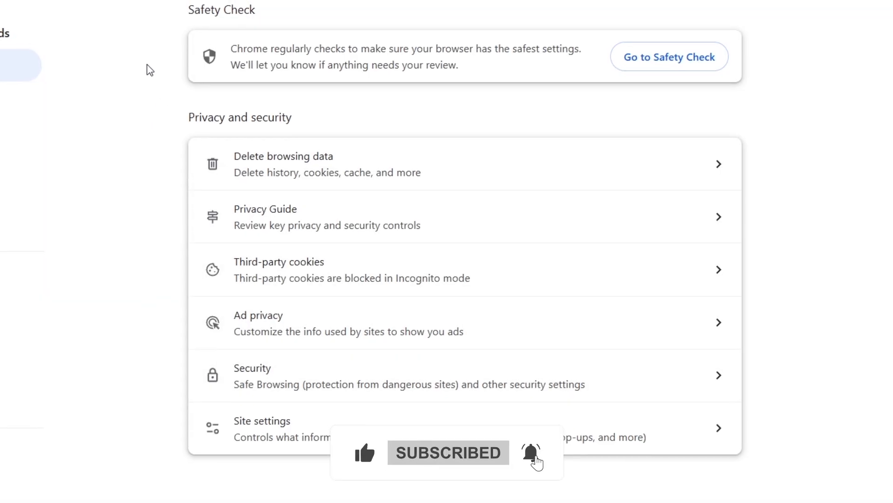
Check Downdetector and Is It Down Right Now for outages, ending back on Downdetector
left_click(416, 17)
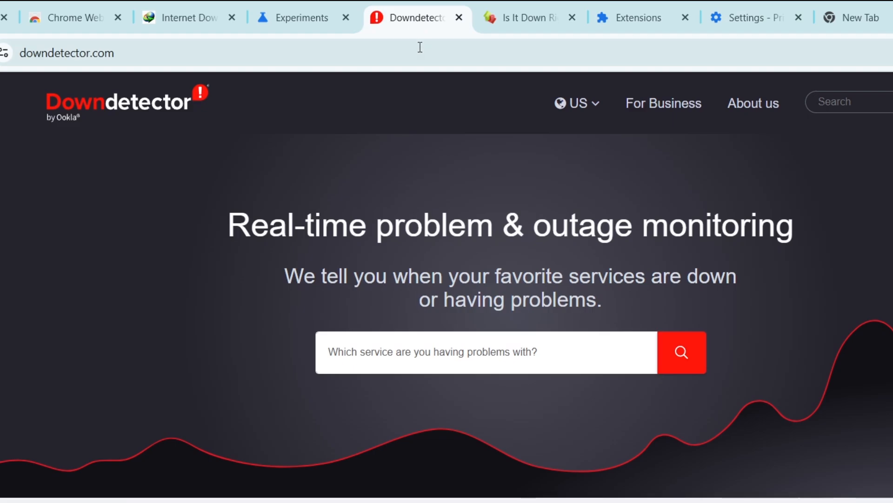
left_click(520, 17)
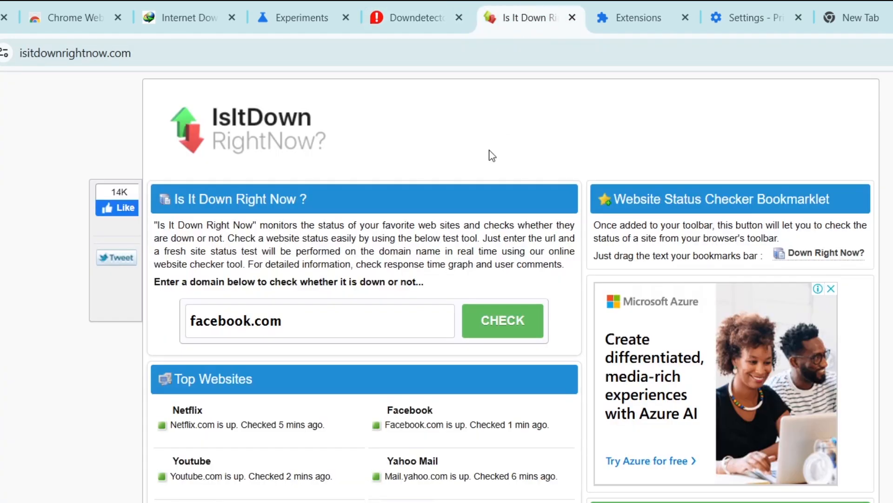
left_click(406, 17)
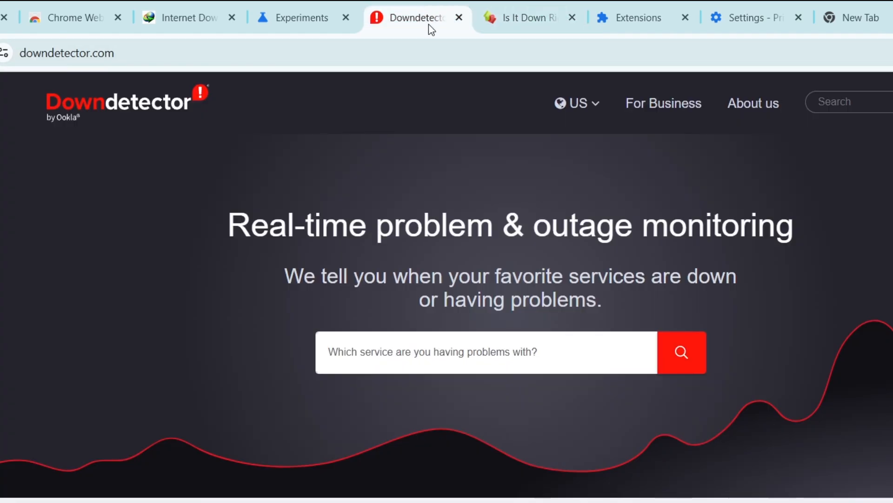
mouse_move(465, 148)
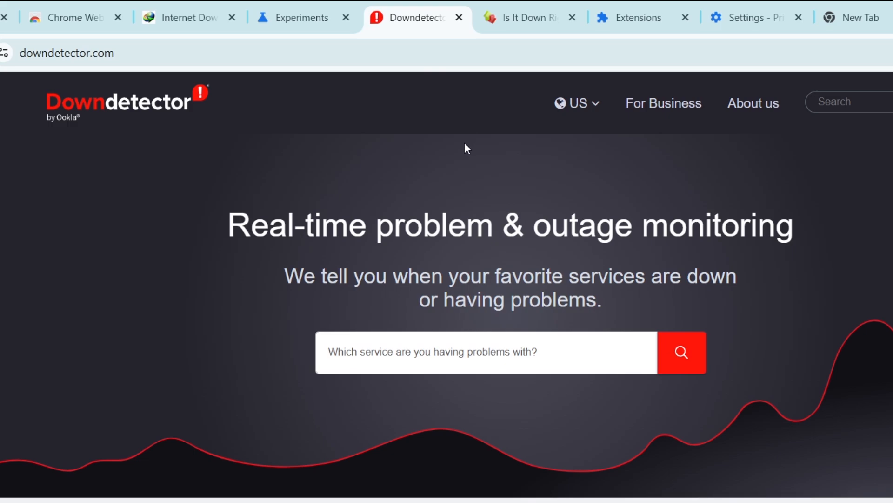
mouse_move(492, 140)
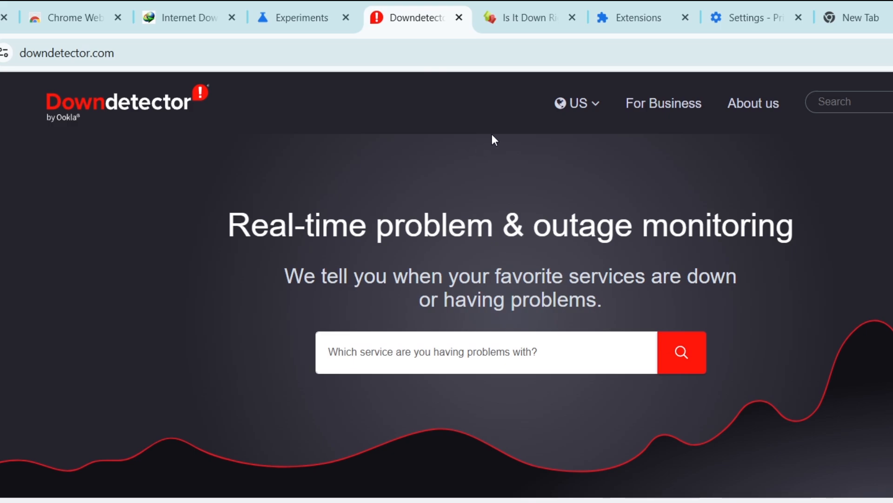
mouse_move(365, 148)
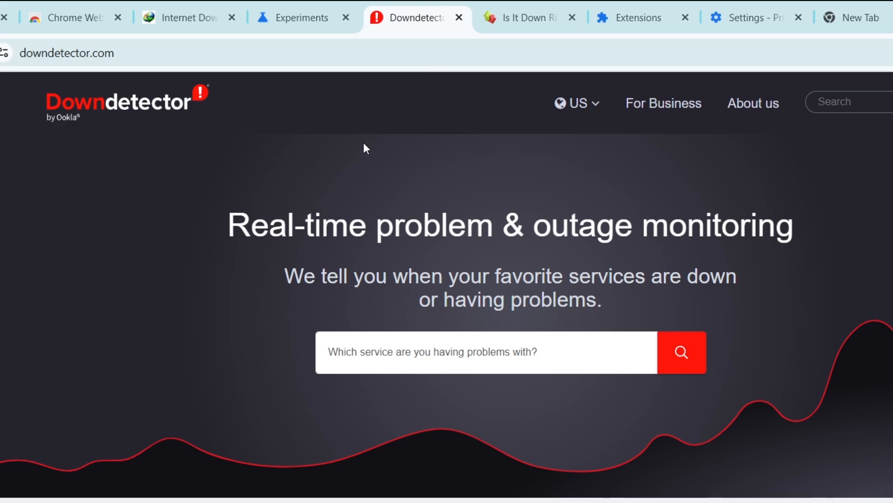
mouse_move(370, 145)
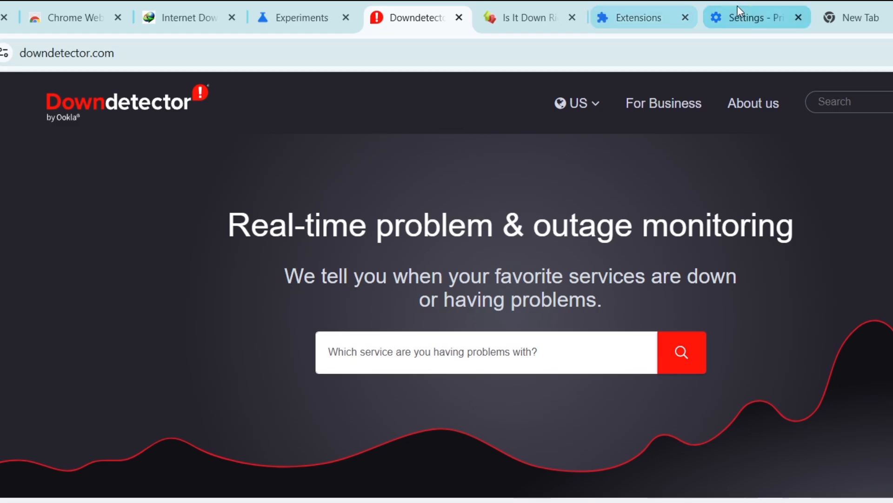
Switch the Google Docs Offline extension off and back on in chrome://extensions
left_click(750, 17)
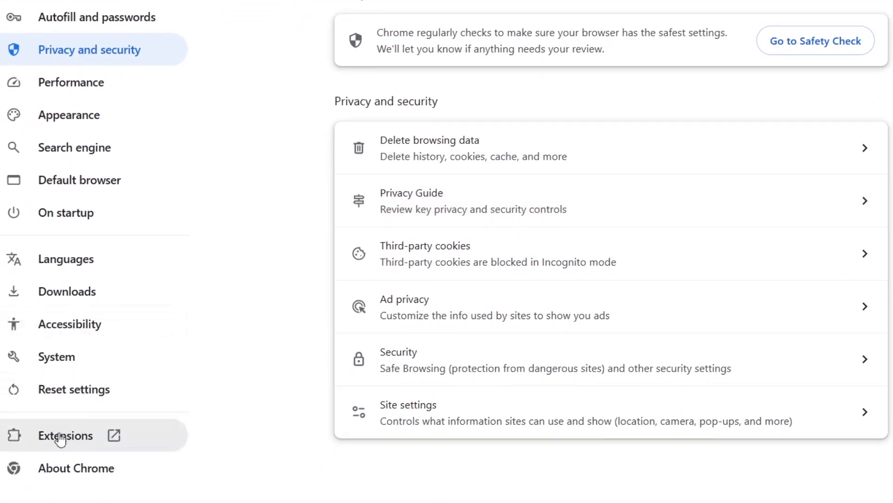
left_click(65, 436)
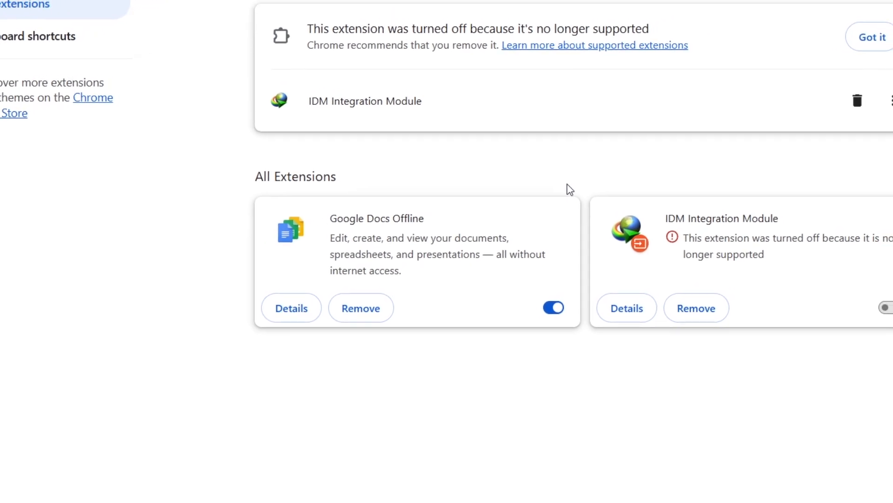
left_click(553, 307)
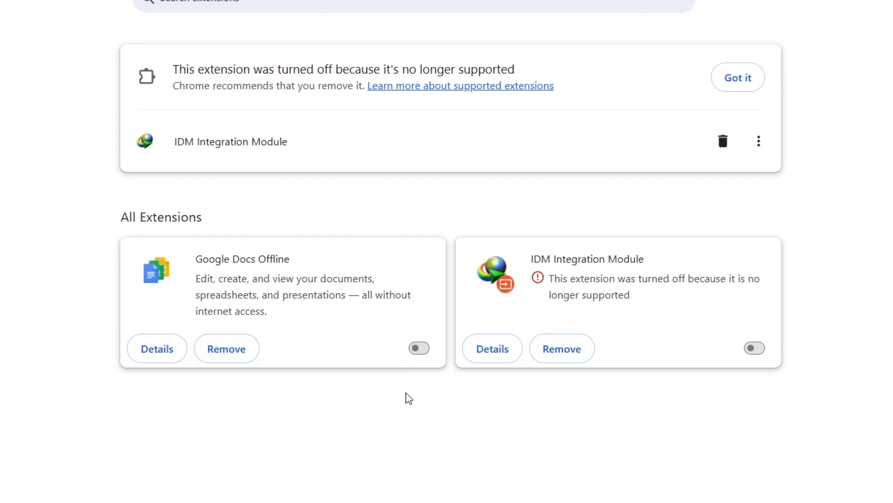
mouse_move(403, 429)
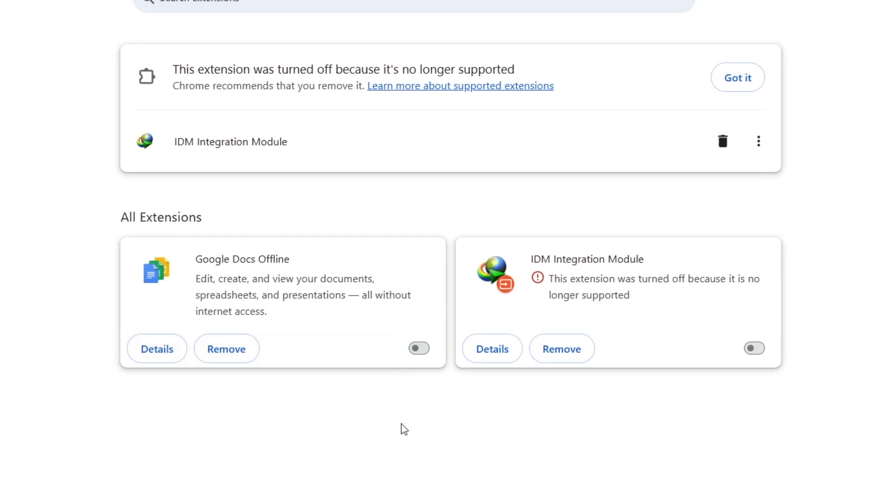
mouse_move(421, 414)
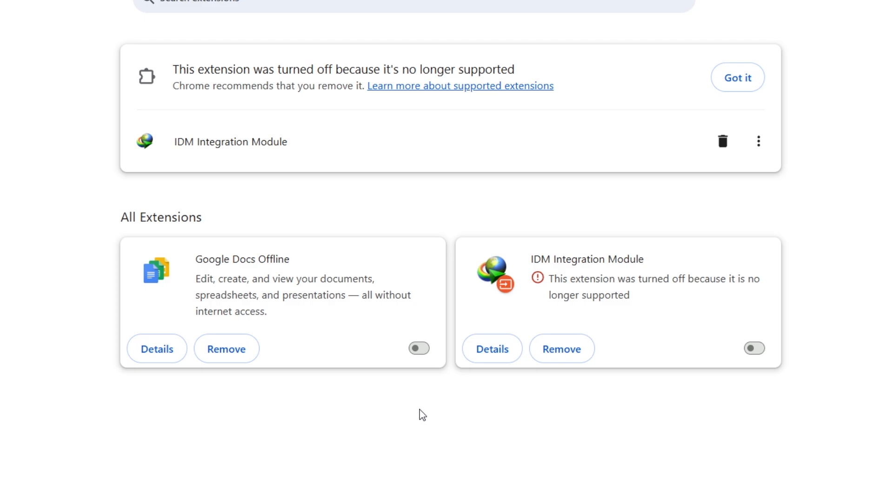
left_click(418, 348)
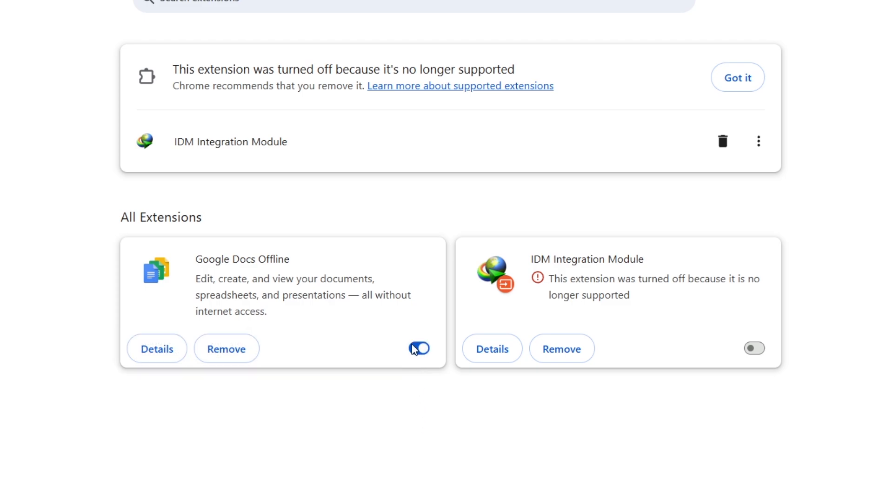
left_click(419, 348)
type("ipconfig /flushdns")
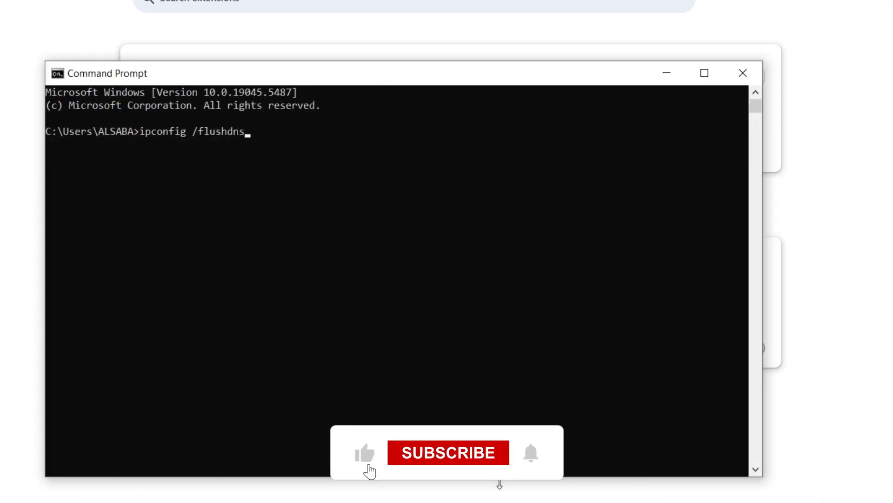
Enter ipconfig /flushdns in Command Prompt to flush the DNS resolver cache
left_click(448, 452)
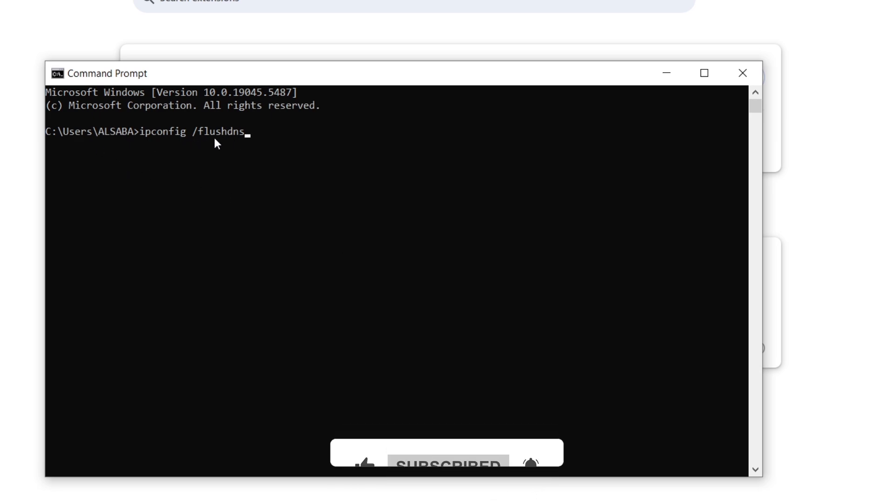
mouse_move(166, 159)
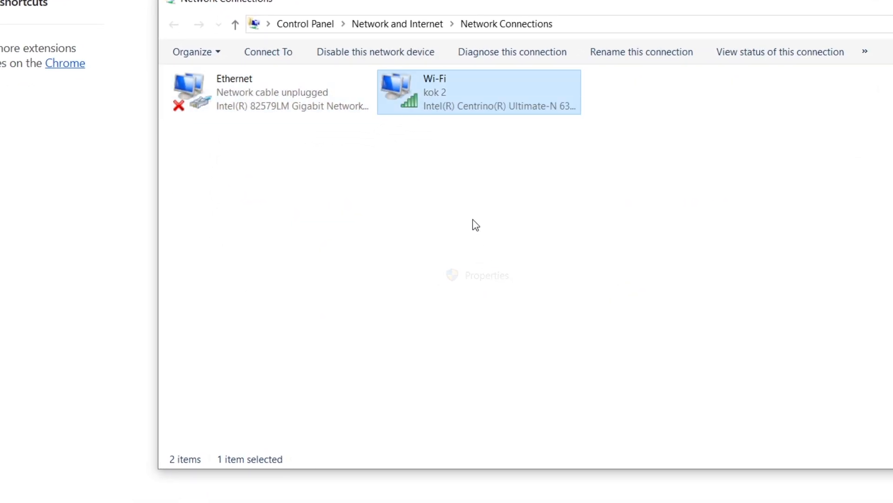
Inspect the Wi-Fi connection's Internet Protocol Version 4 item, then cancel without changes
left_click(476, 274)
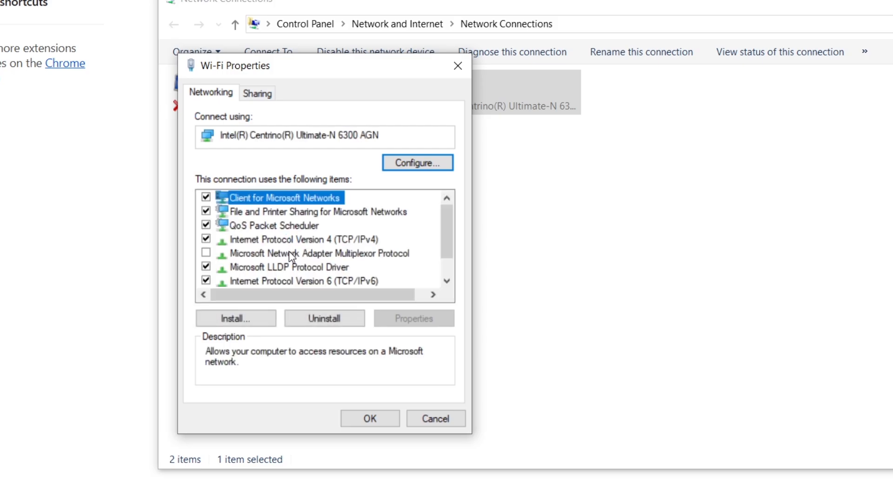
double_click(296, 239)
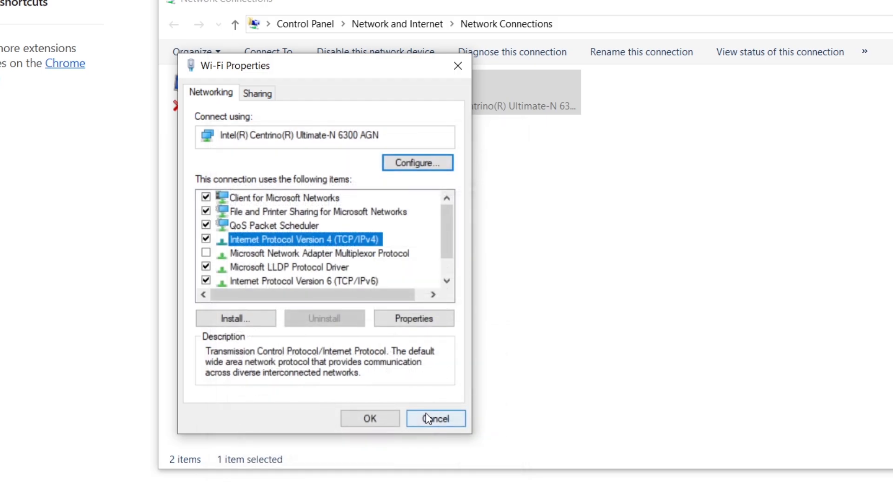
left_click(436, 418)
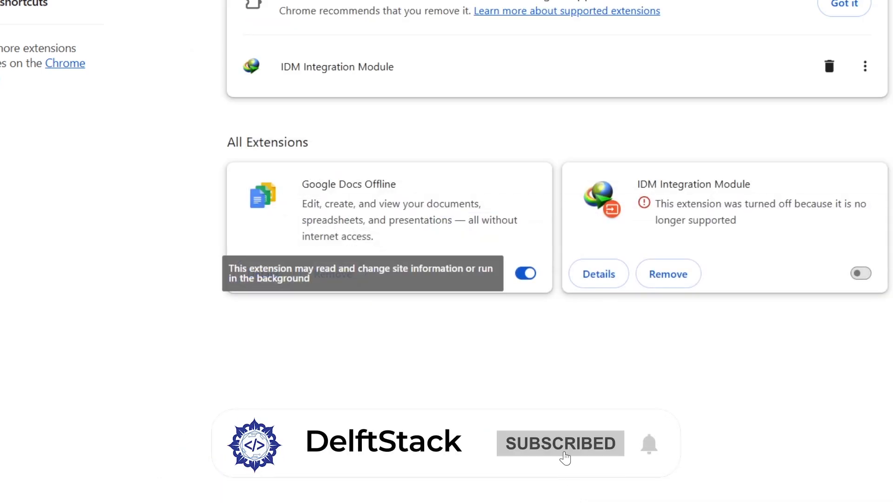
Search chrome://flags for 'network' and review the matching flags, all left at Default
left_click(525, 274)
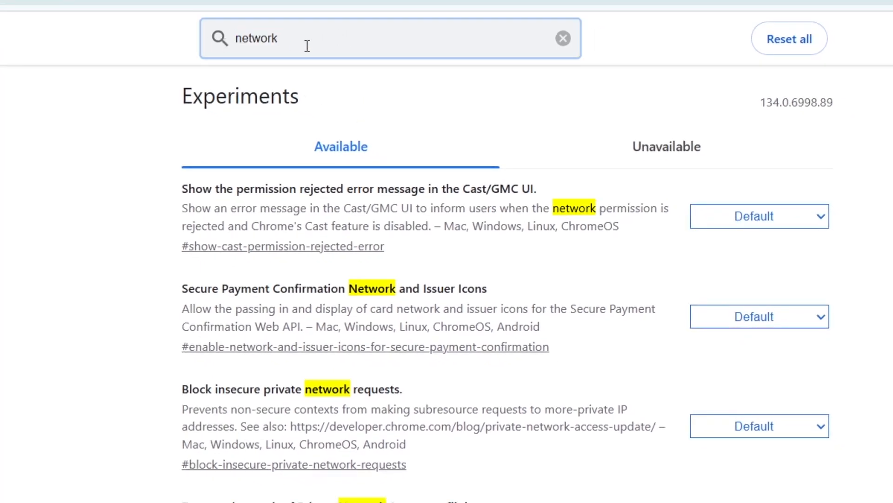
left_click(759, 216)
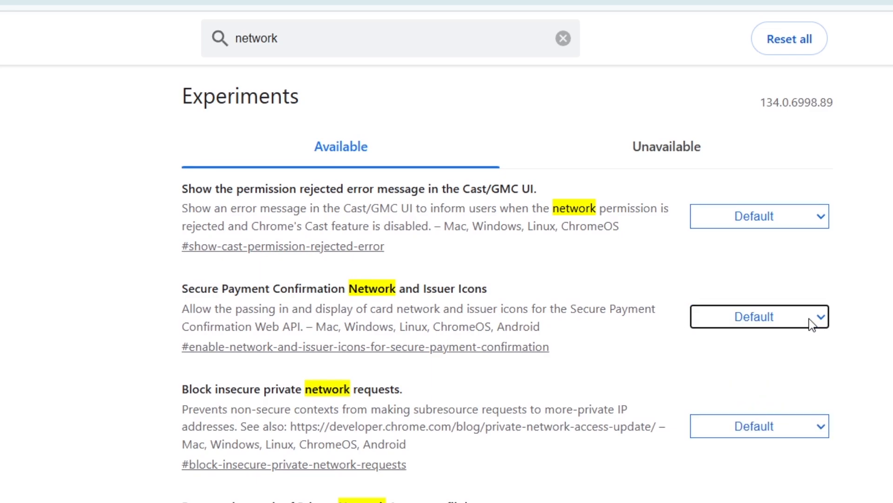
scroll("down", 3)
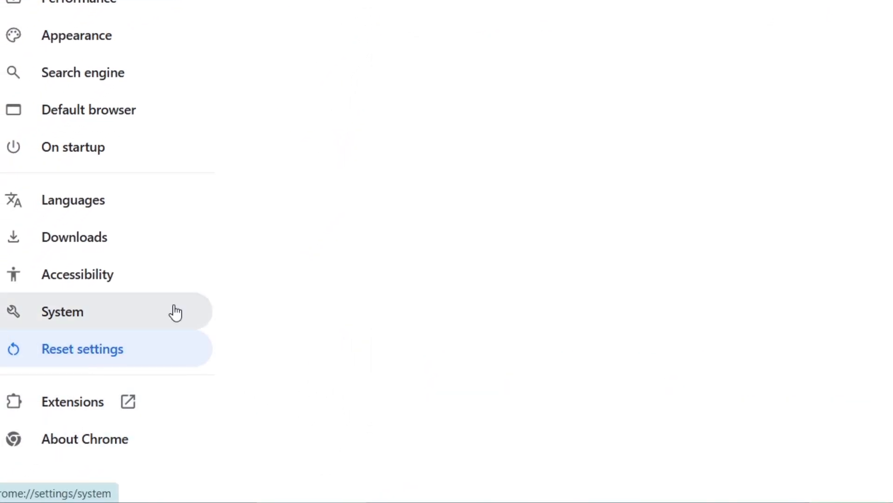
Reset Chrome to its original default settings and confirm in the reset dialog
left_click(81, 348)
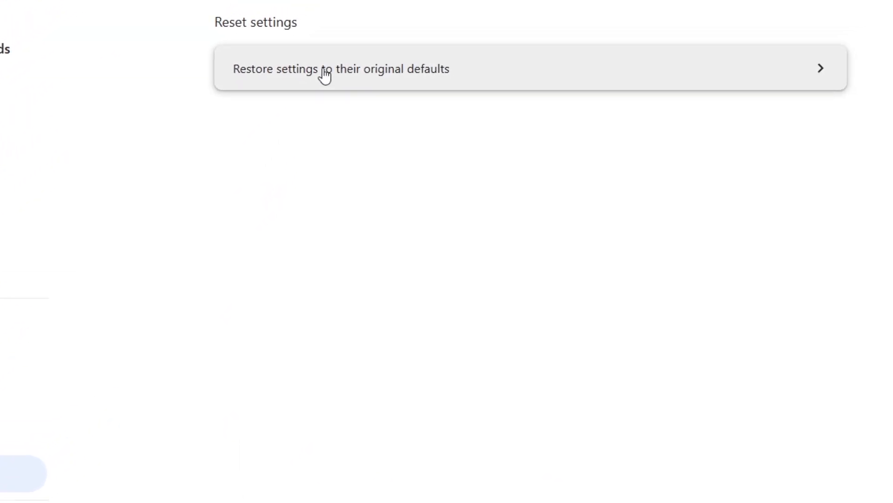
left_click(341, 68)
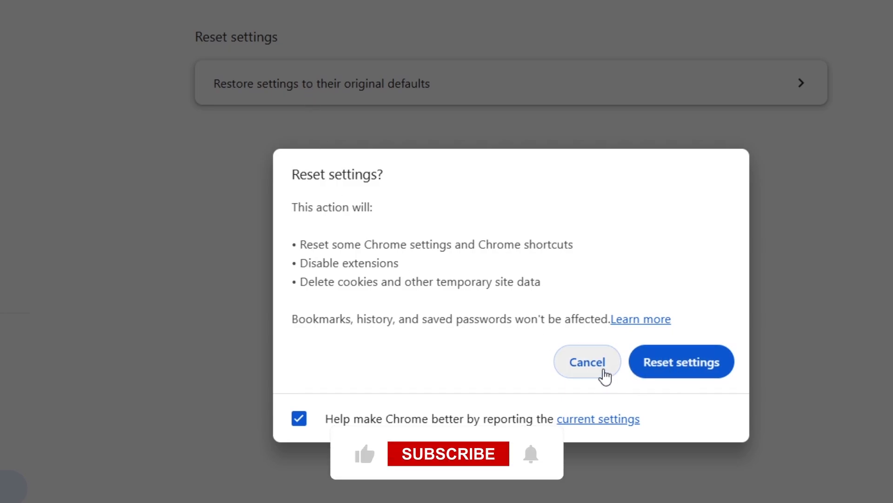
left_click(587, 361)
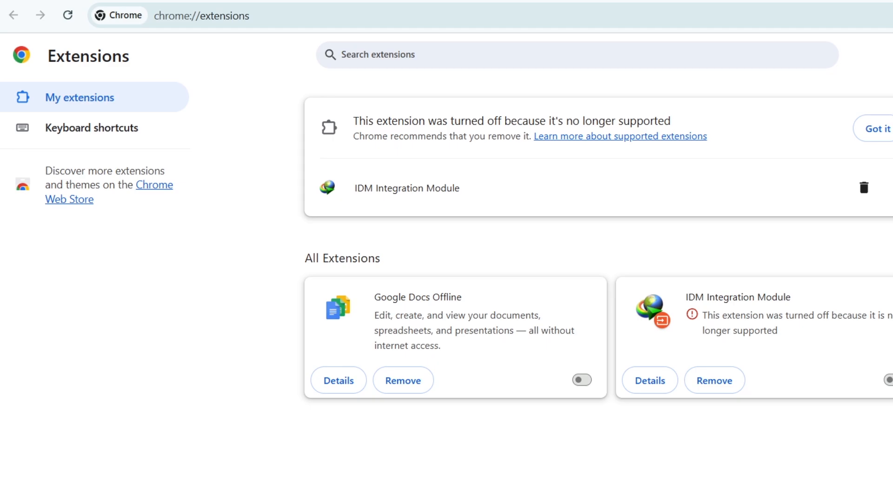
Enter chrome://flags, then close Chrome and refresh the Windows desktop
type("chrome://flags")
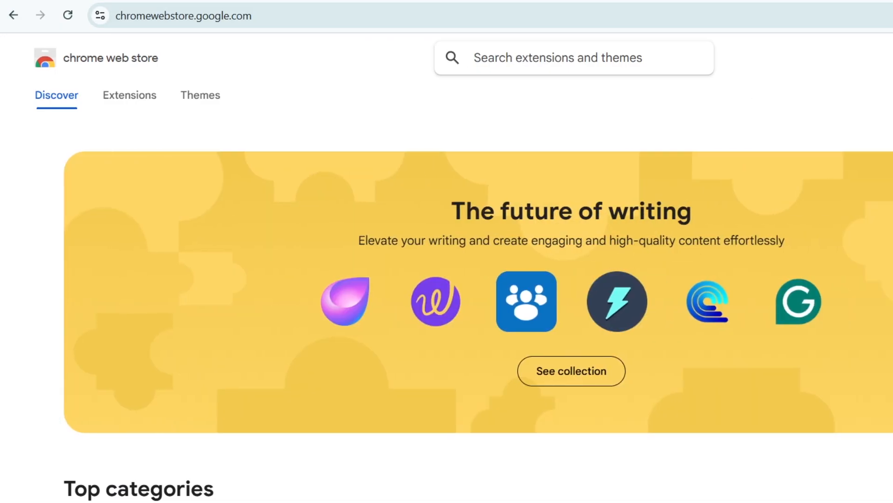
left_click(570, 56)
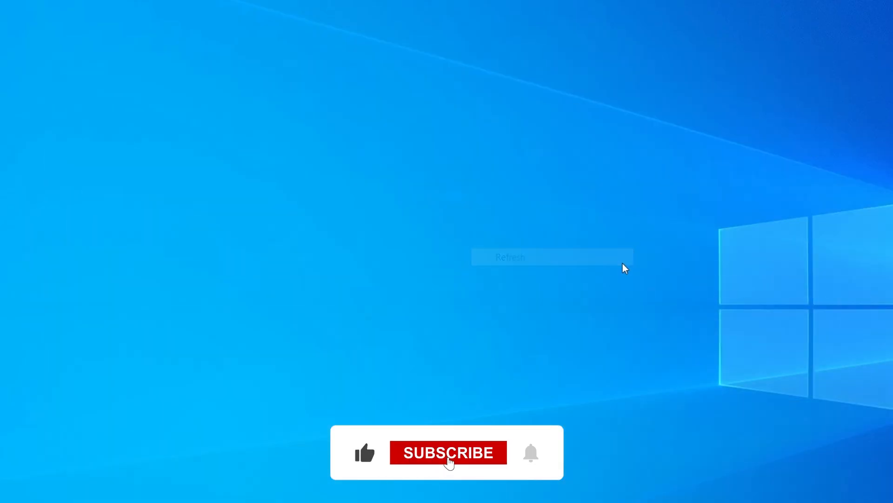
left_click(447, 452)
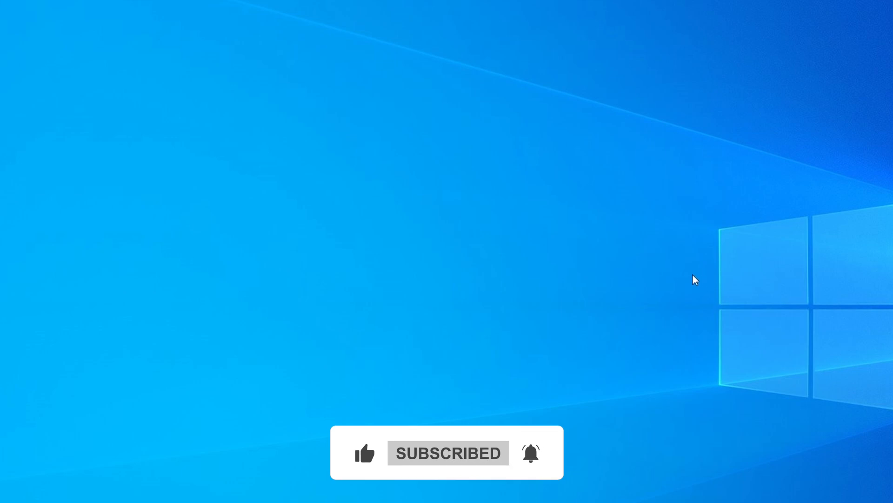